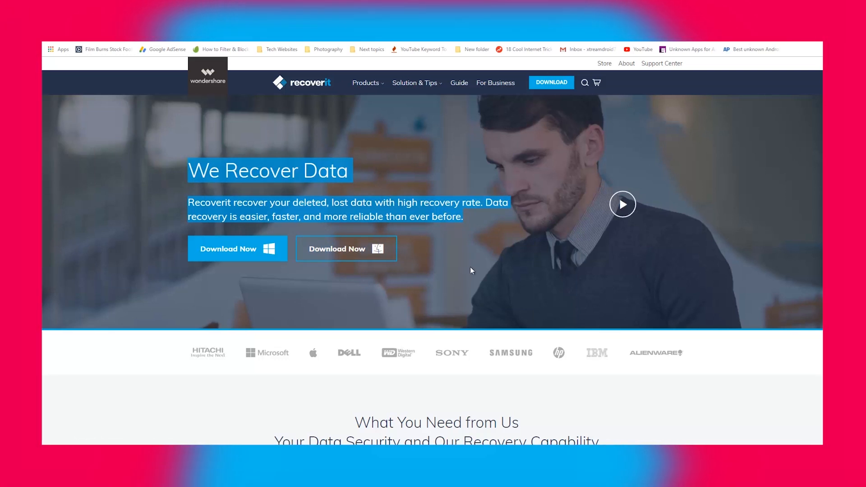
- Scroll the Recoverit homepage past brand logos and feature cards to the Select, Scan, Recover section
scroll(down, 3)
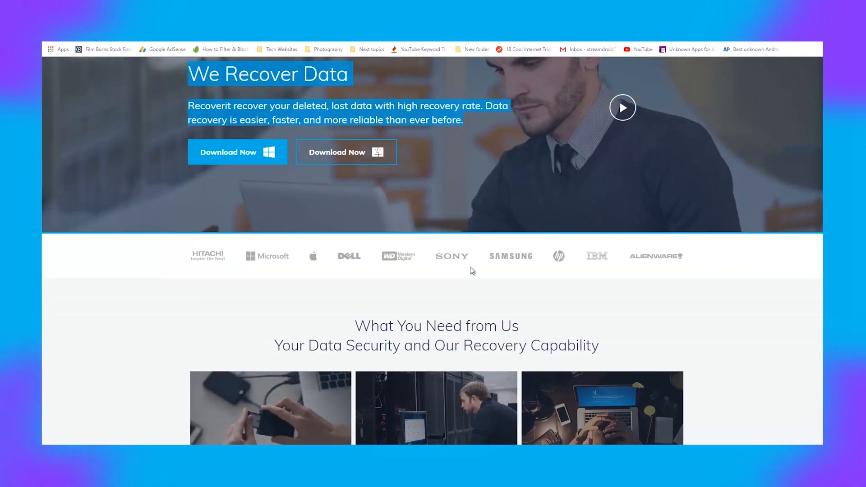
scroll(down, 3)
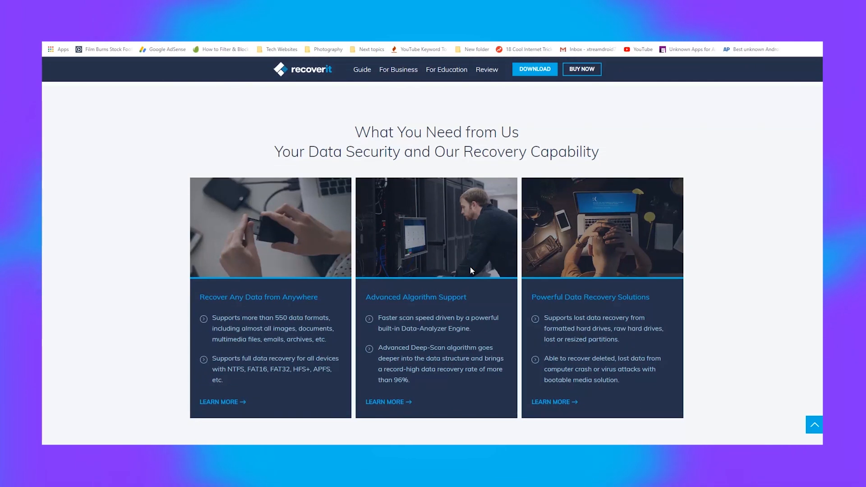
scroll(down, 3)
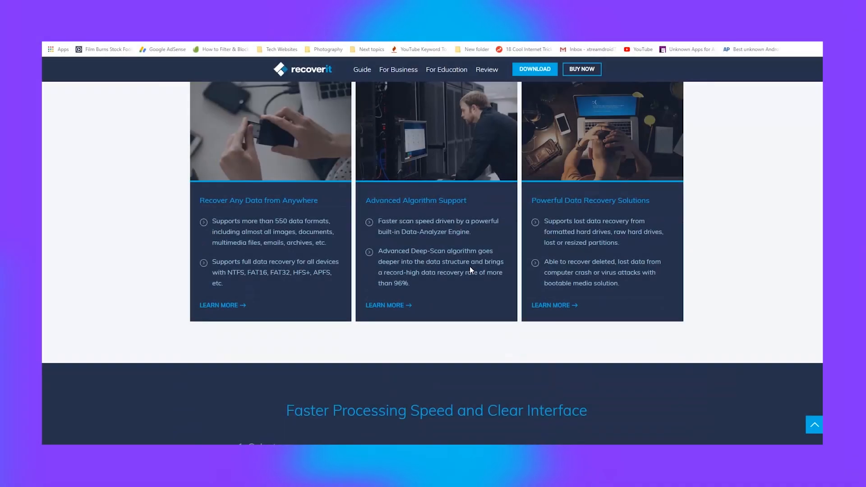
scroll(up, 3)
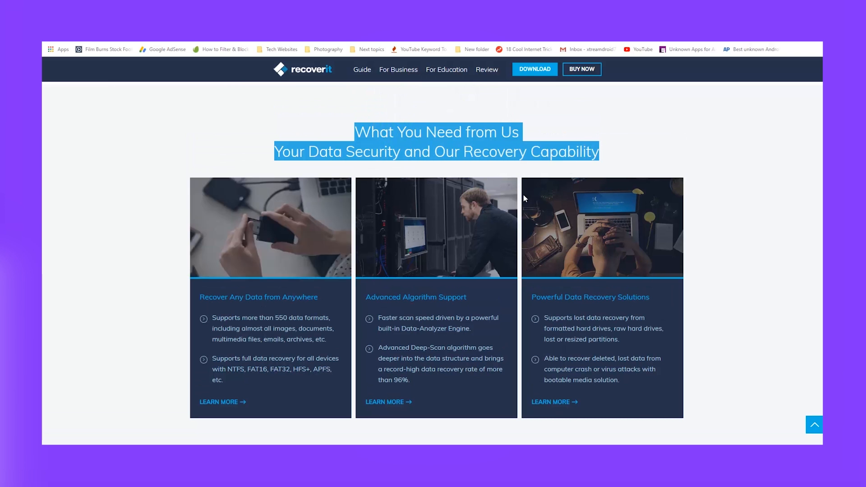
mouse_move(418, 264)
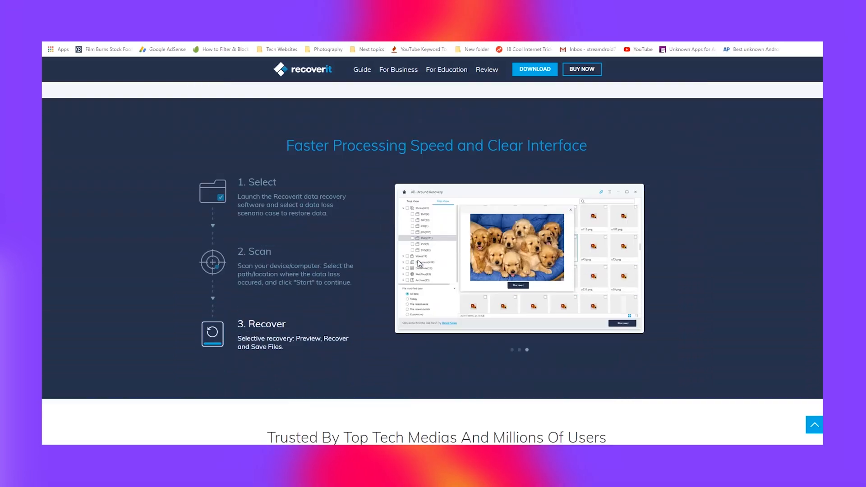
scroll(down, 3)
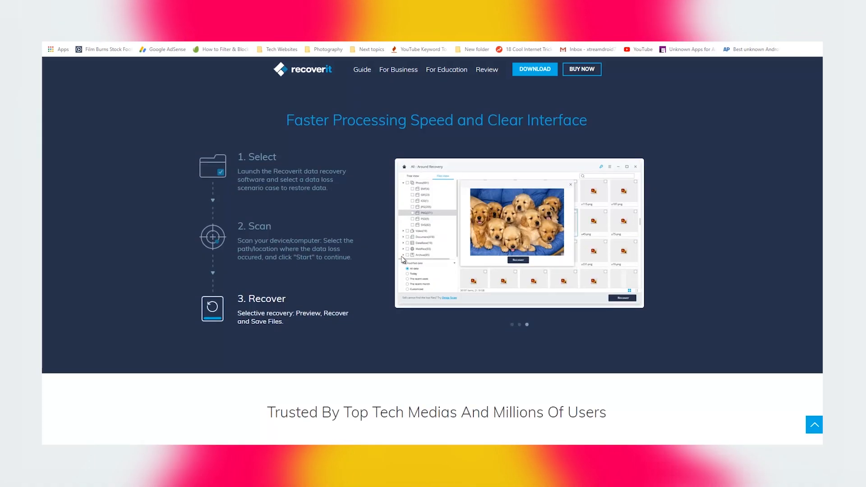
mouse_move(555, 320)
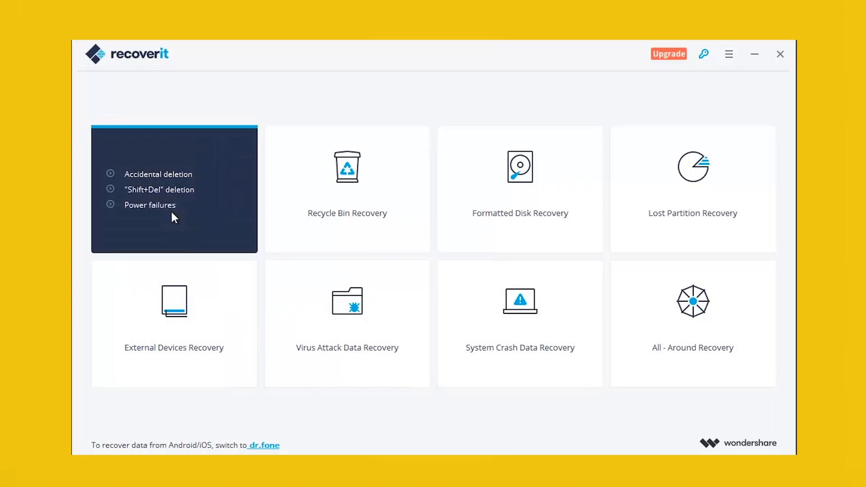
- Bring up the Recoverit app's main screen listing the eight recovery modes
click(347, 189)
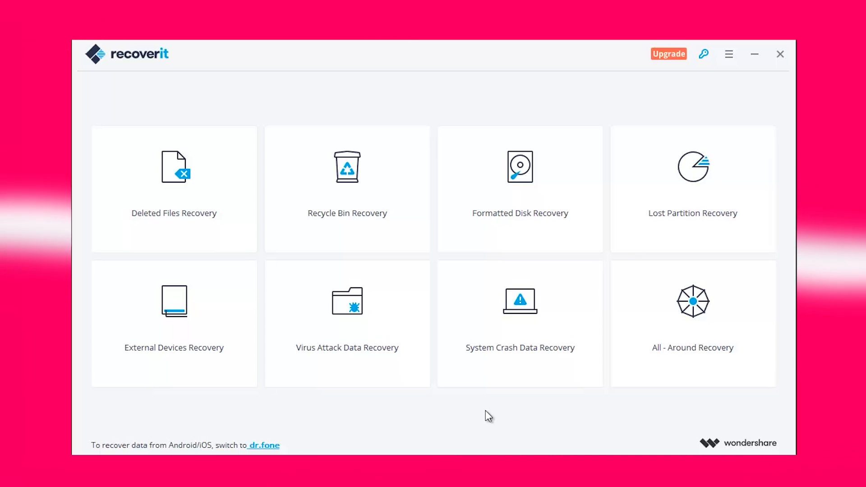
mouse_move(458, 358)
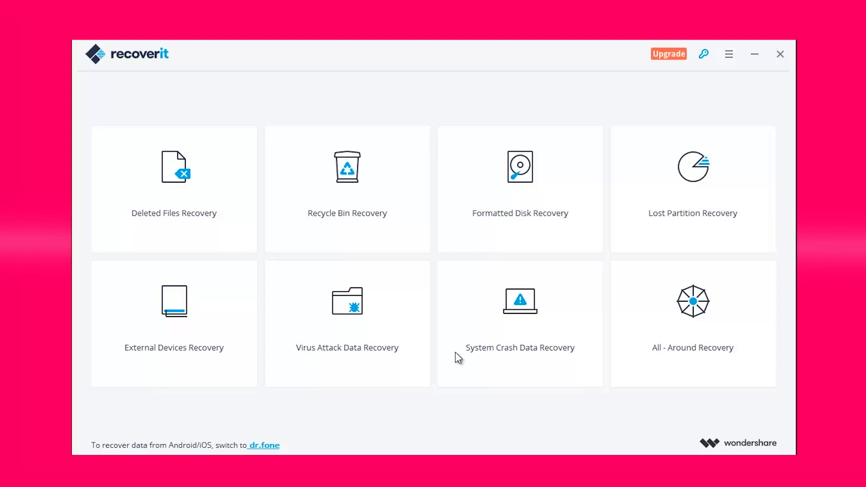